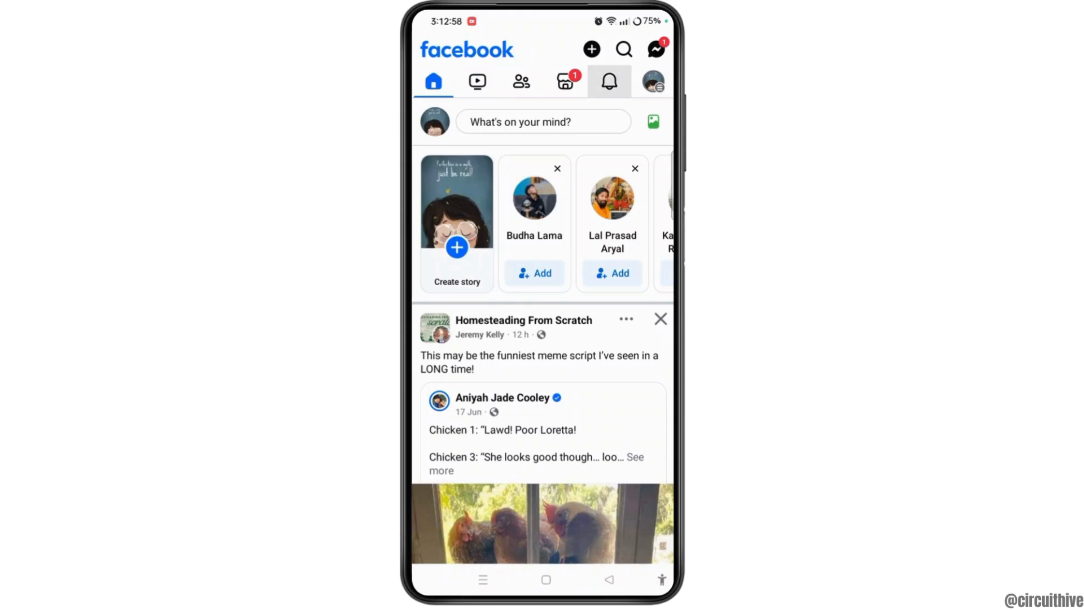
- View the notifications list briefly, then move on to the account menu
{"action": "left_click", "coordinate": [609, 82]}
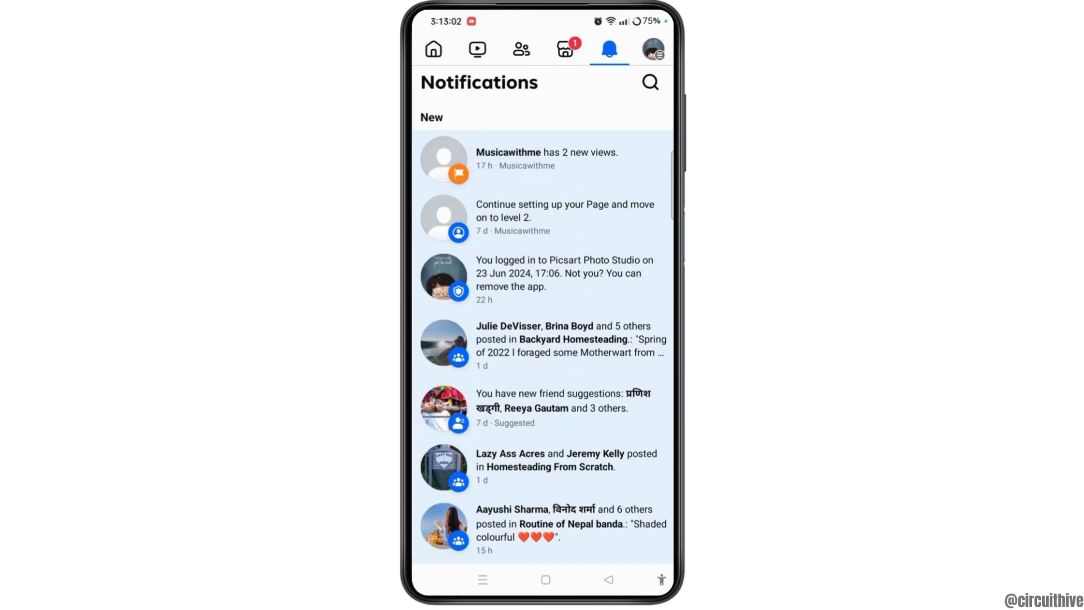
{"action": "scroll", "scroll_direction": "down", "scroll_amount": 3}
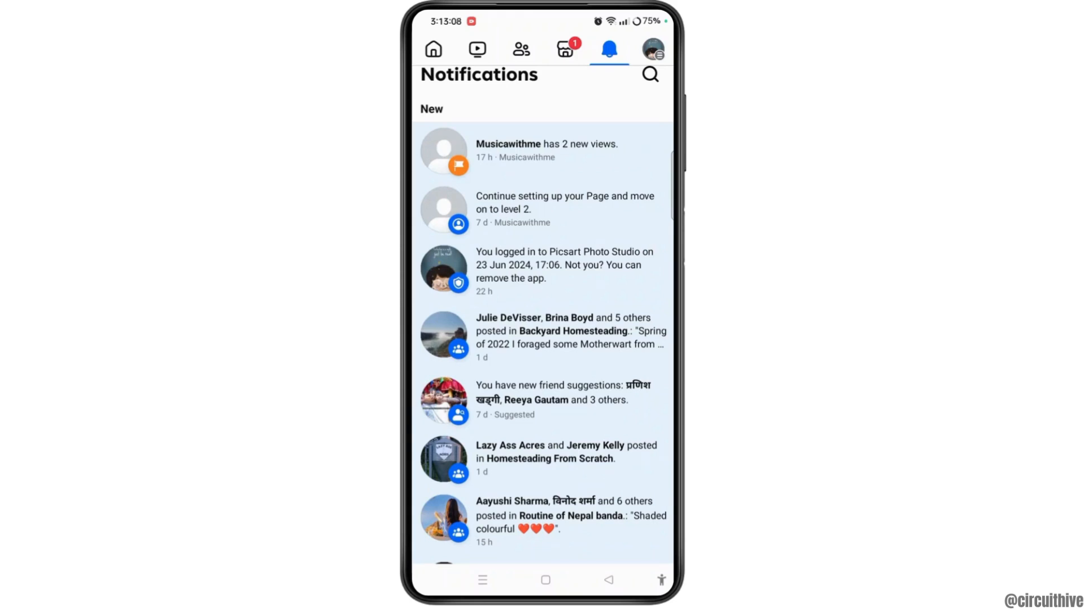
{"action": "left_click", "coordinate": [651, 48]}
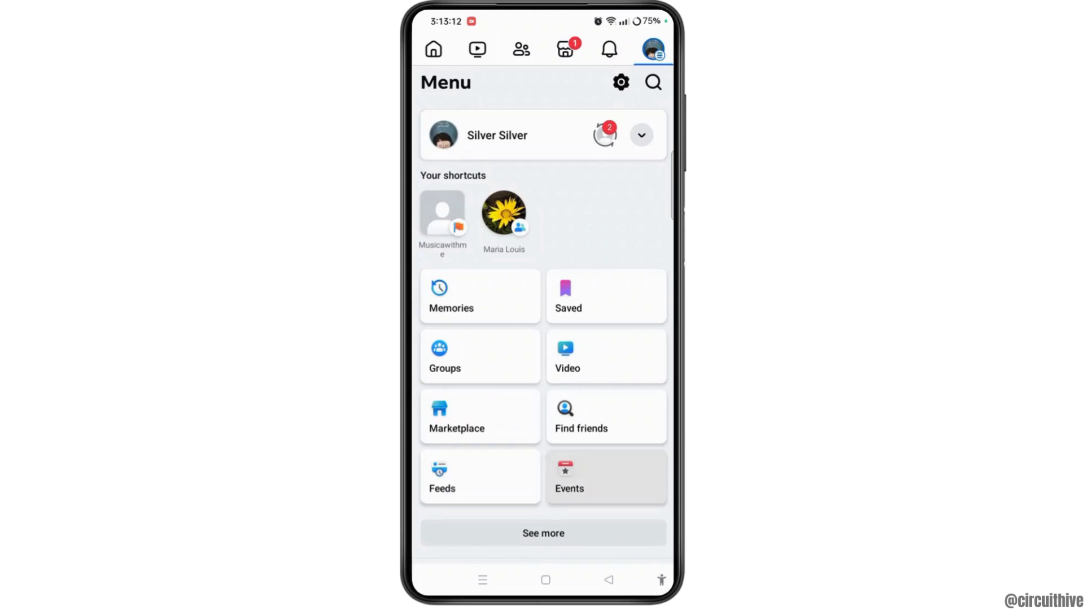
- Reach the Notification settings page through Settings & privacy and Preferences
{"action": "scroll", "scroll_direction": "down", "scroll_amount": 3}
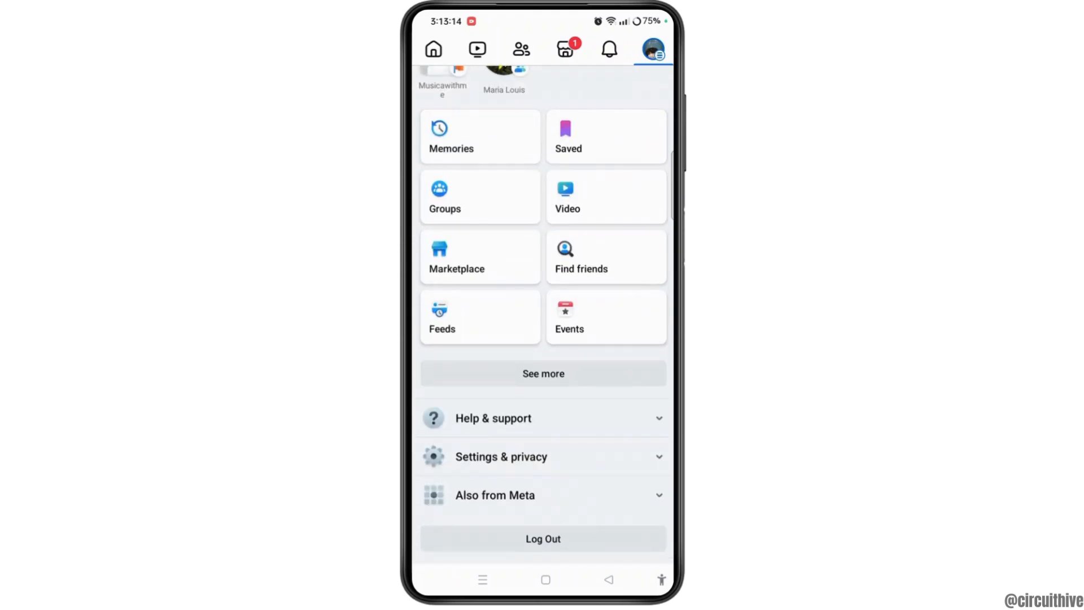
{"action": "left_click", "coordinate": [501, 457]}
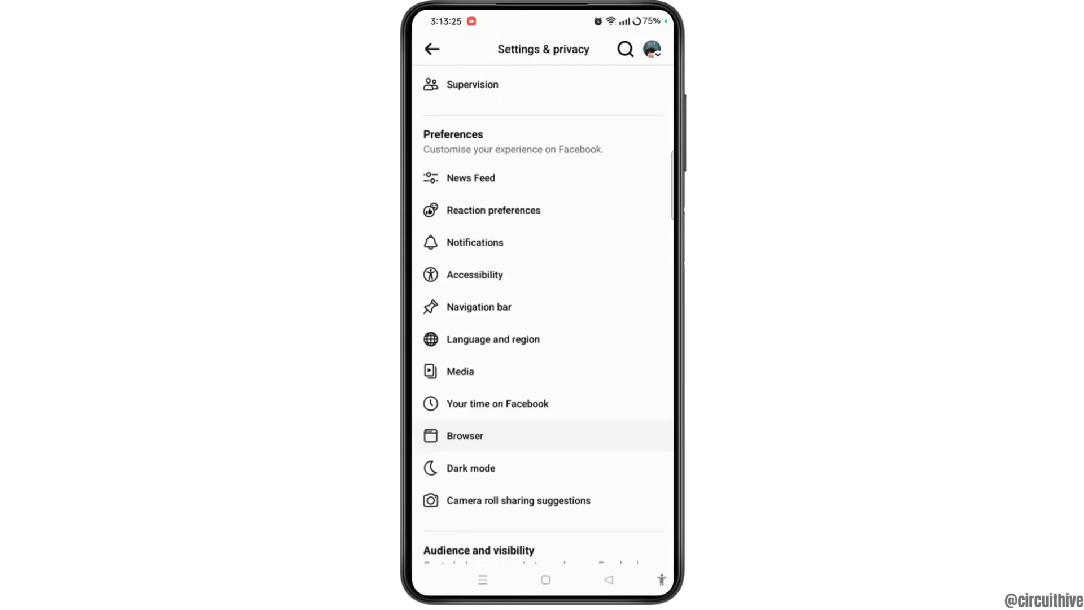
{"action": "scroll", "scroll_direction": "down", "scroll_amount": 3}
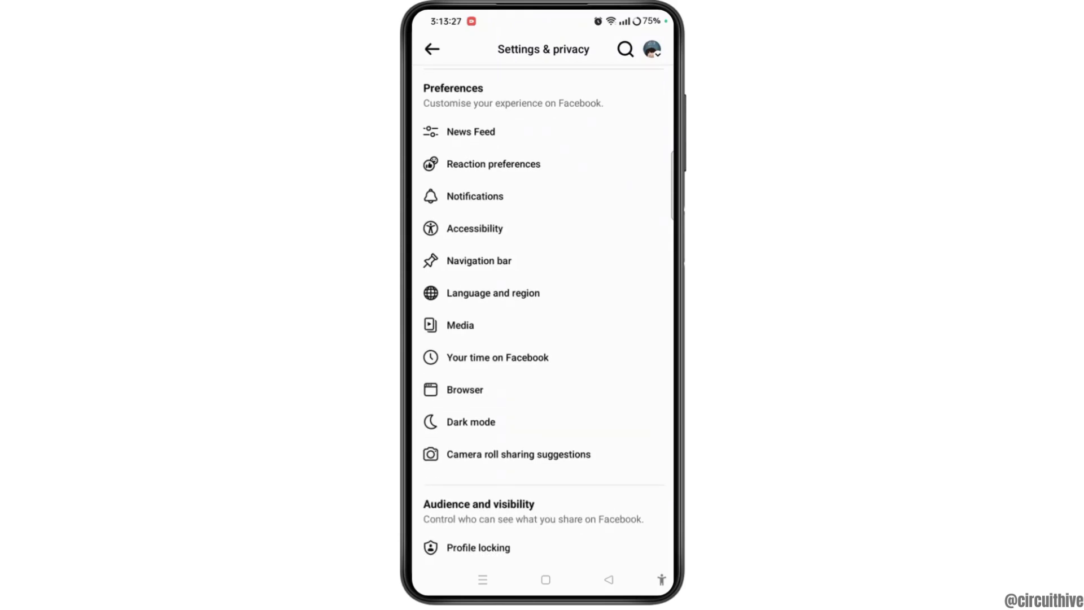
{"action": "left_click", "coordinate": [475, 196]}
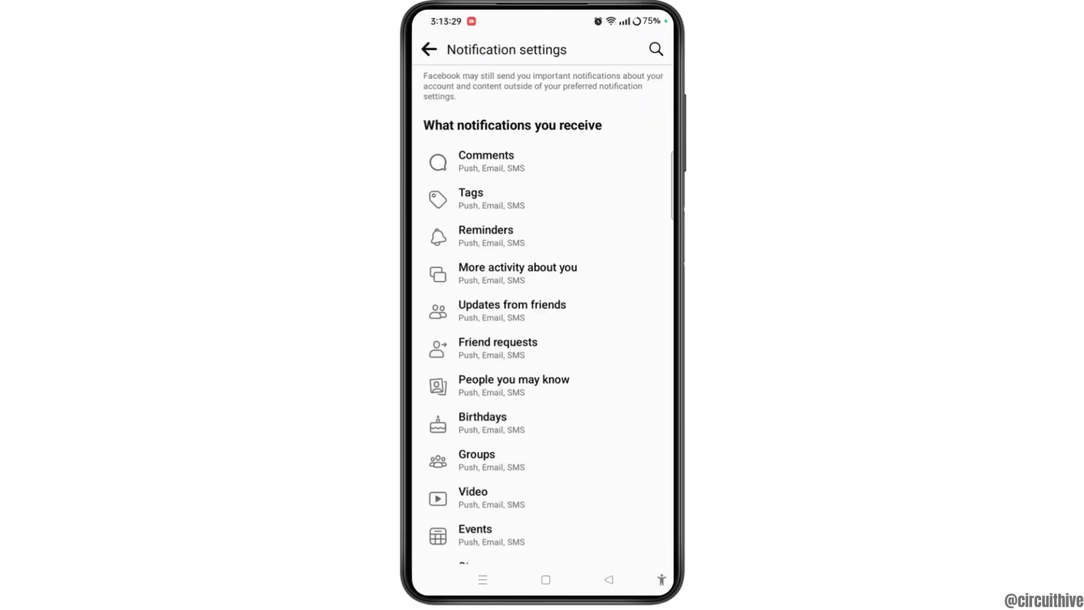
- Turn the Batch mentions toggle off under 'Receive notifications for' in Tags settings
{"action": "scroll", "scroll_direction": "down", "scroll_amount": 3}
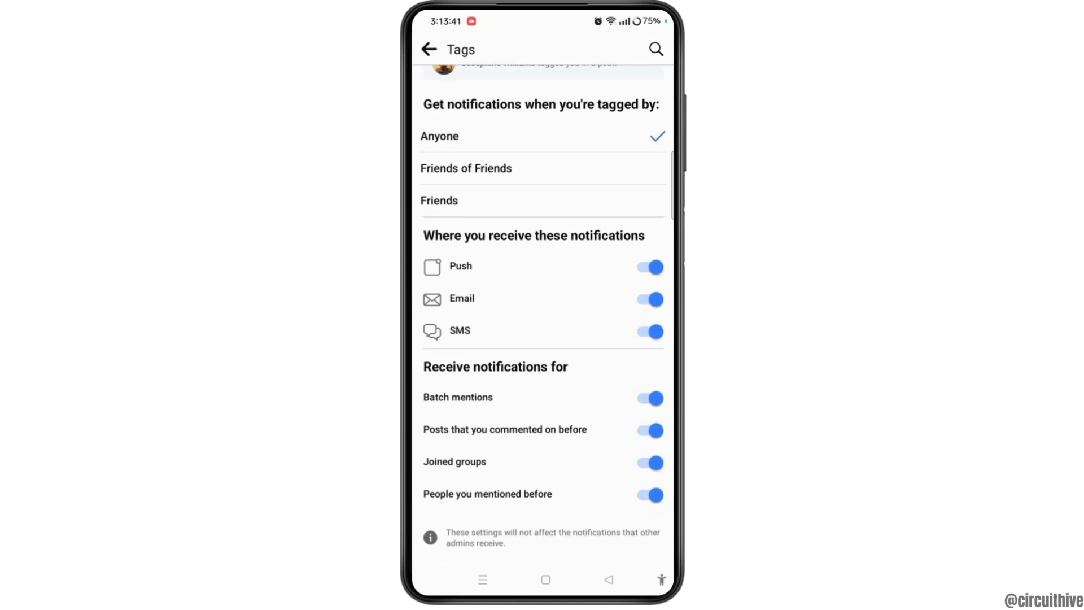
{"action": "left_click", "coordinate": [648, 397]}
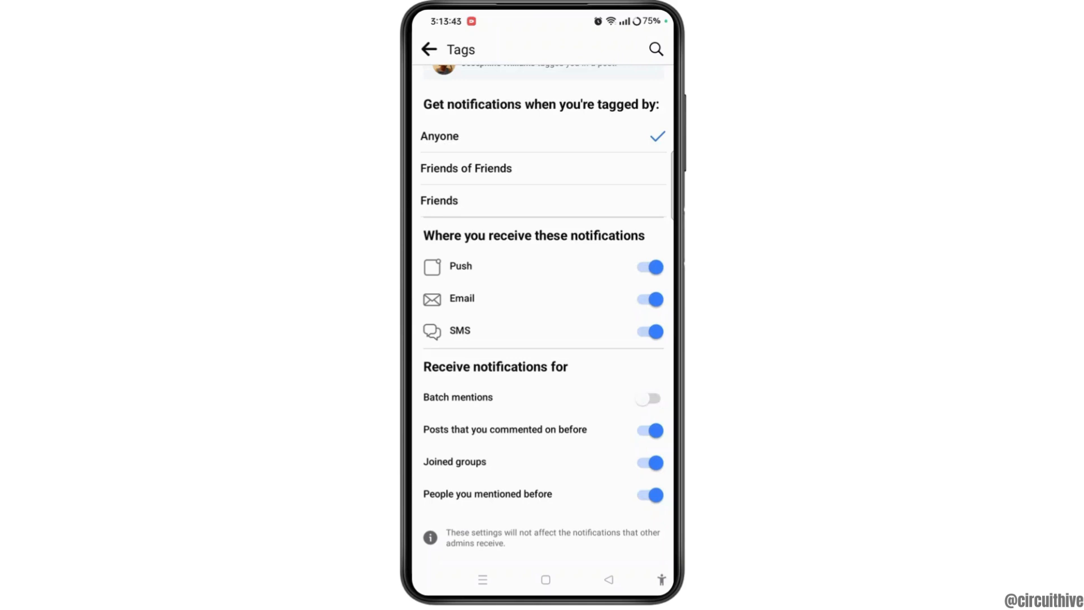